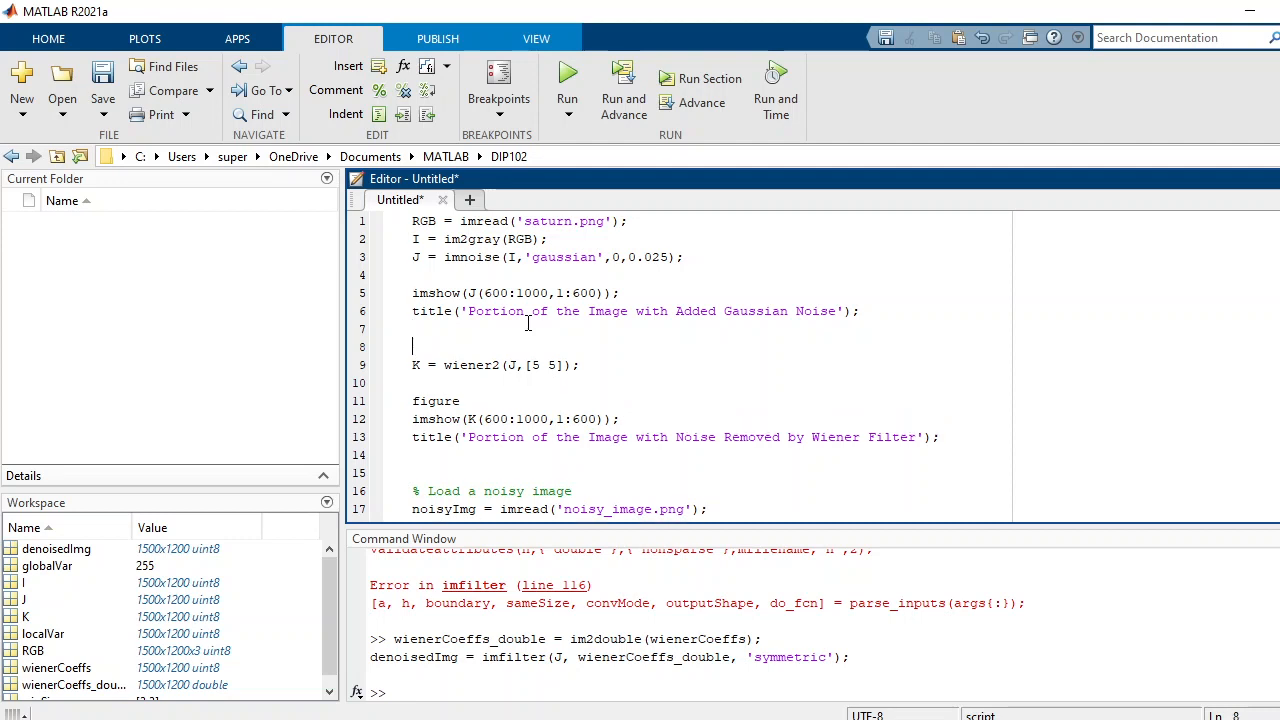
Step: Mark a %% code section and save the script as adaptive_ex01.m in the DIP102 folder
{"action": "type", "text": "%%"}
{"action": "type", "text": "a"}
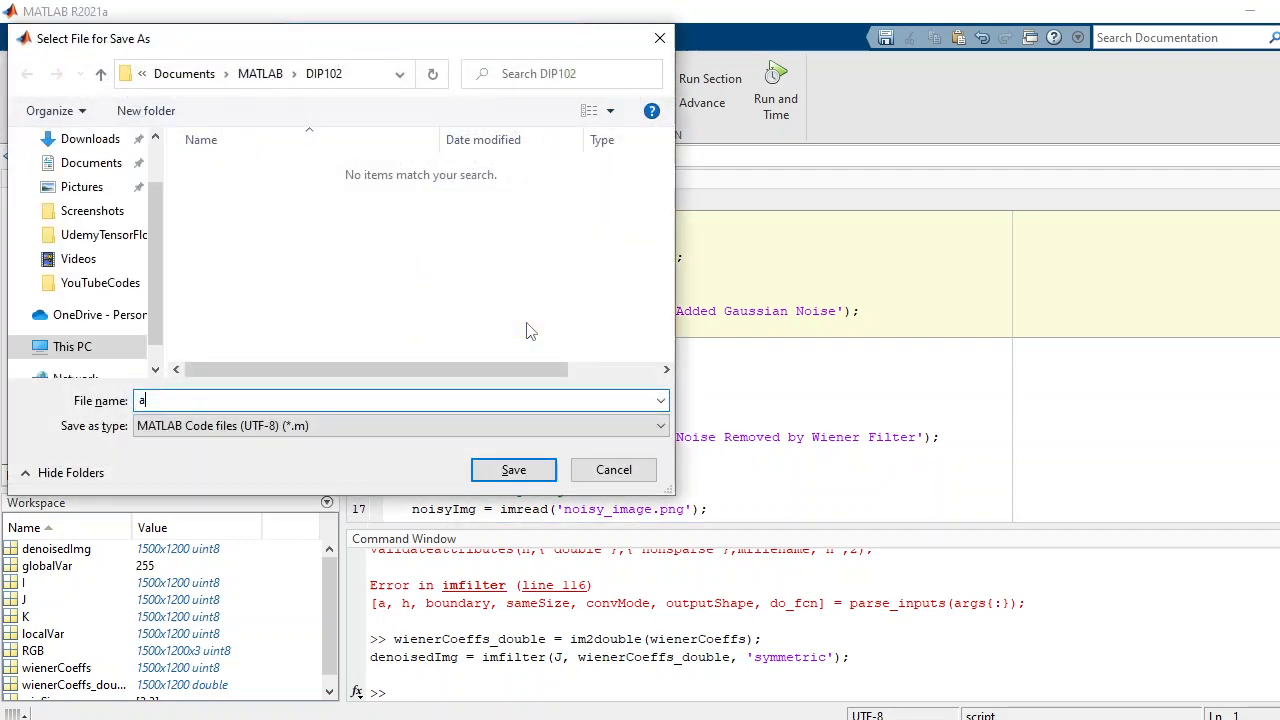
{"action": "type", "text": "daptive_"}
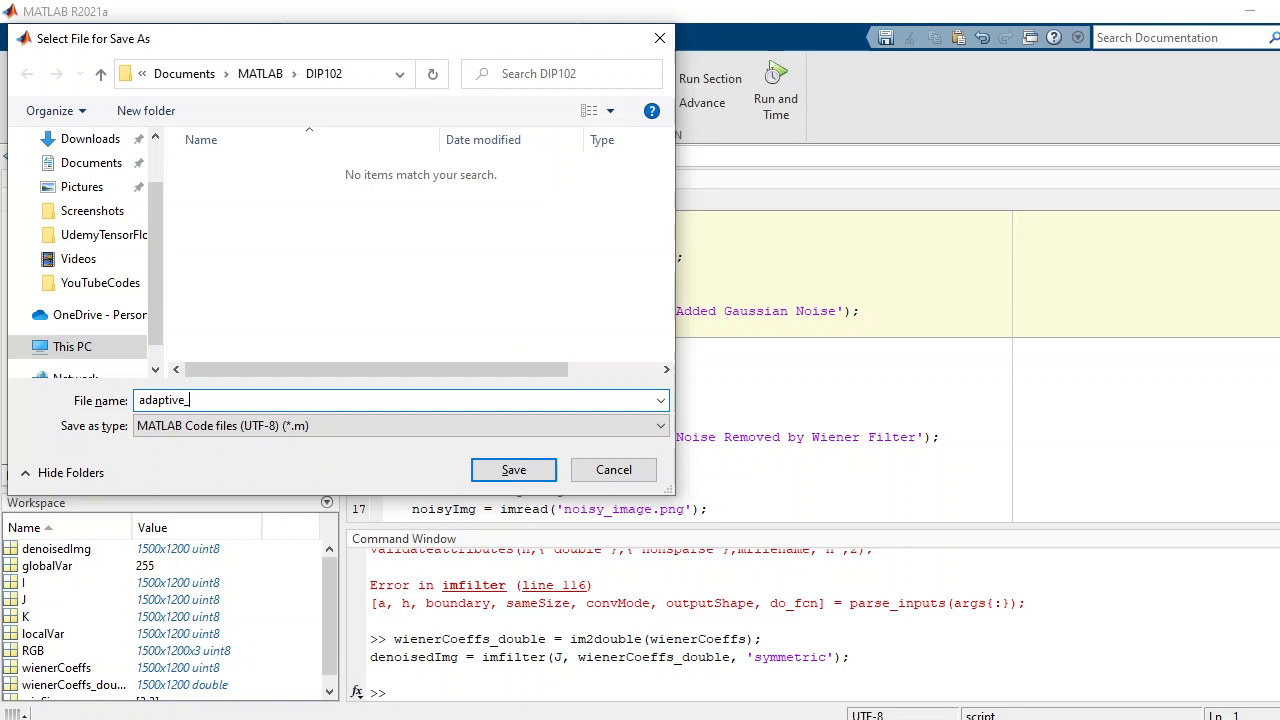
{"action": "type", "text": "ex01"}
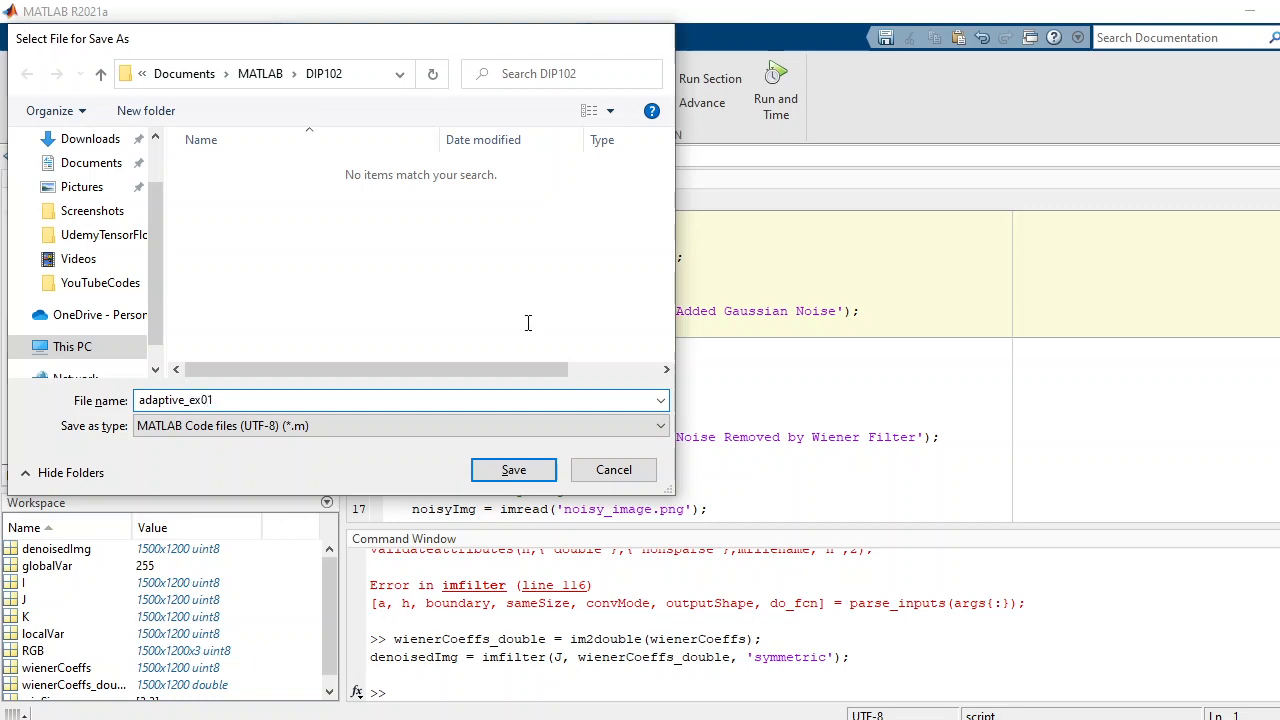
{"action": "left_click", "coordinate": [512, 470]}
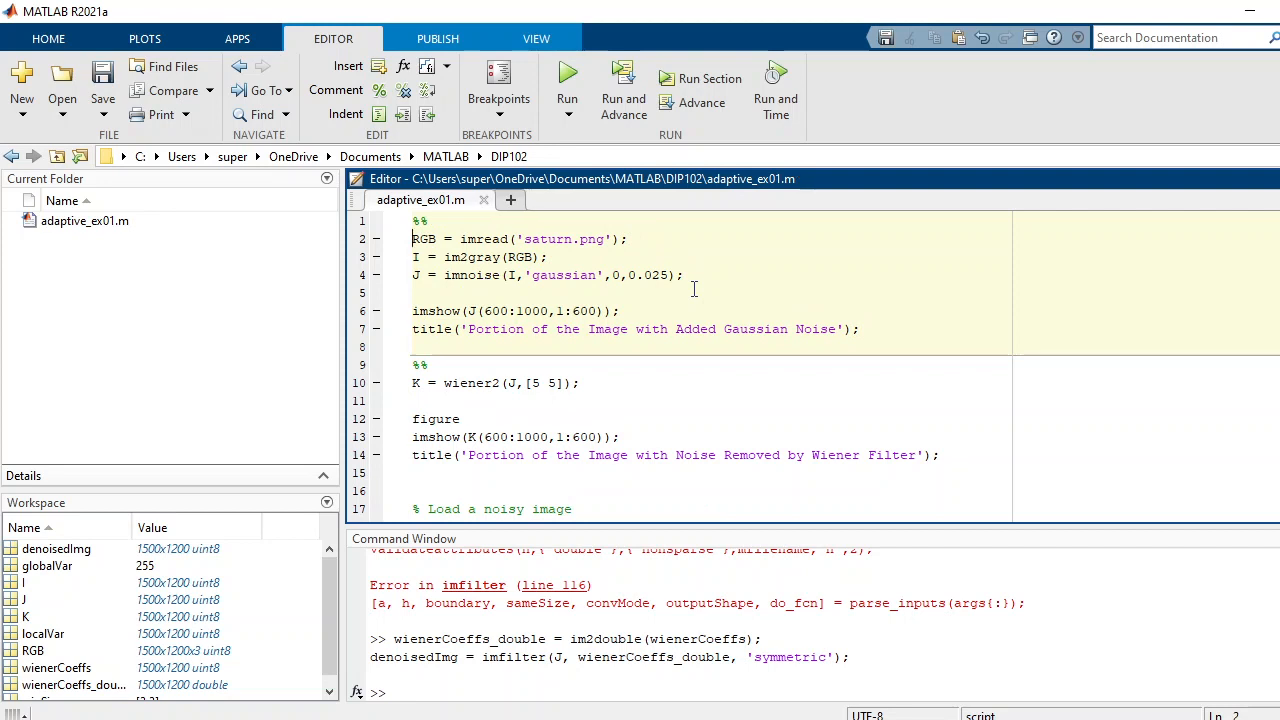
Step: Undock the editor so the noisy Saturn figure can sit beside the script
{"action": "double_click", "coordinate": [424, 238]}
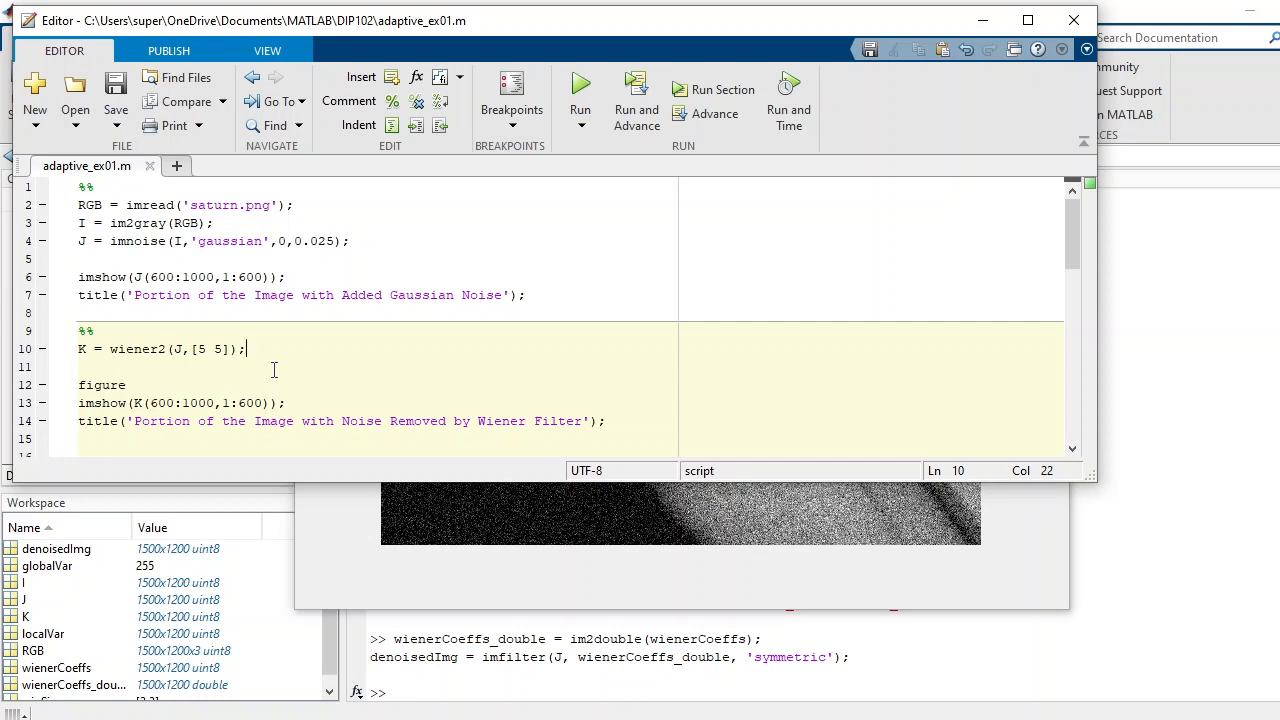
{"action": "mouse_move", "coordinate": [684, 396]}
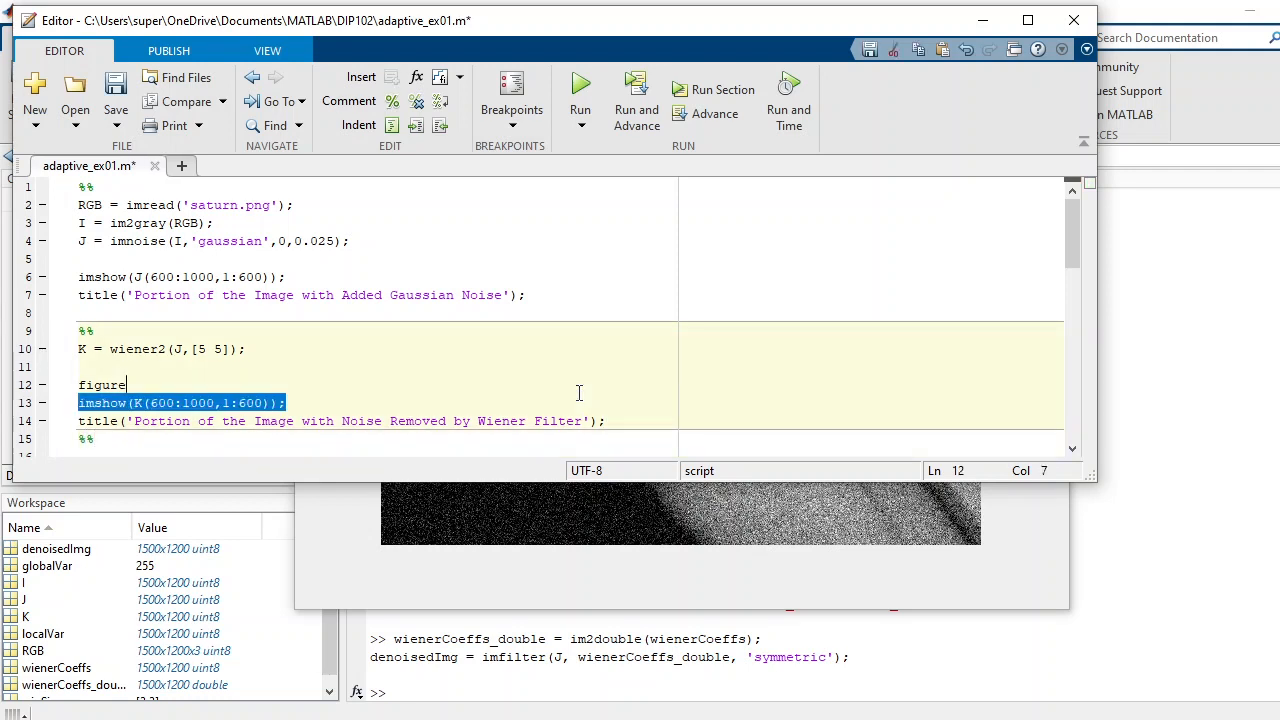
Step: Run the wiener2 section to show the denoised Saturn portion in Figure 2
{"action": "left_click", "coordinate": [580, 88]}
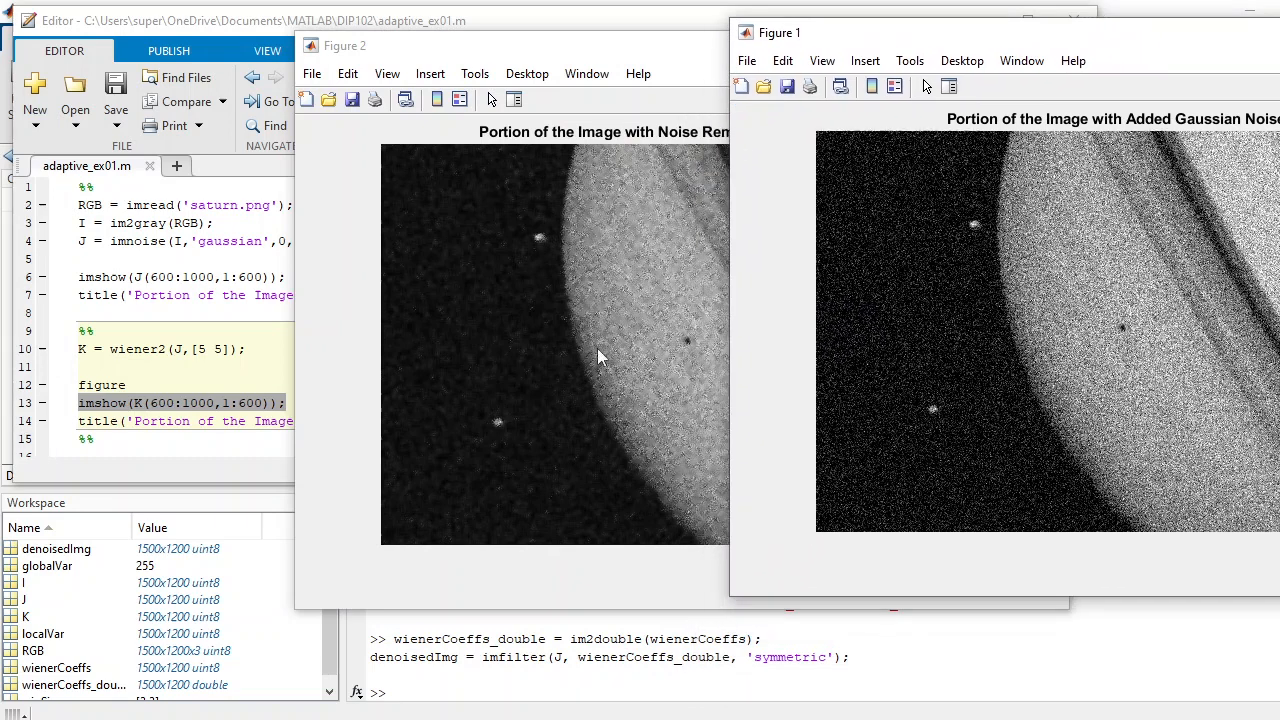
{"action": "mouse_move", "coordinate": [696, 388]}
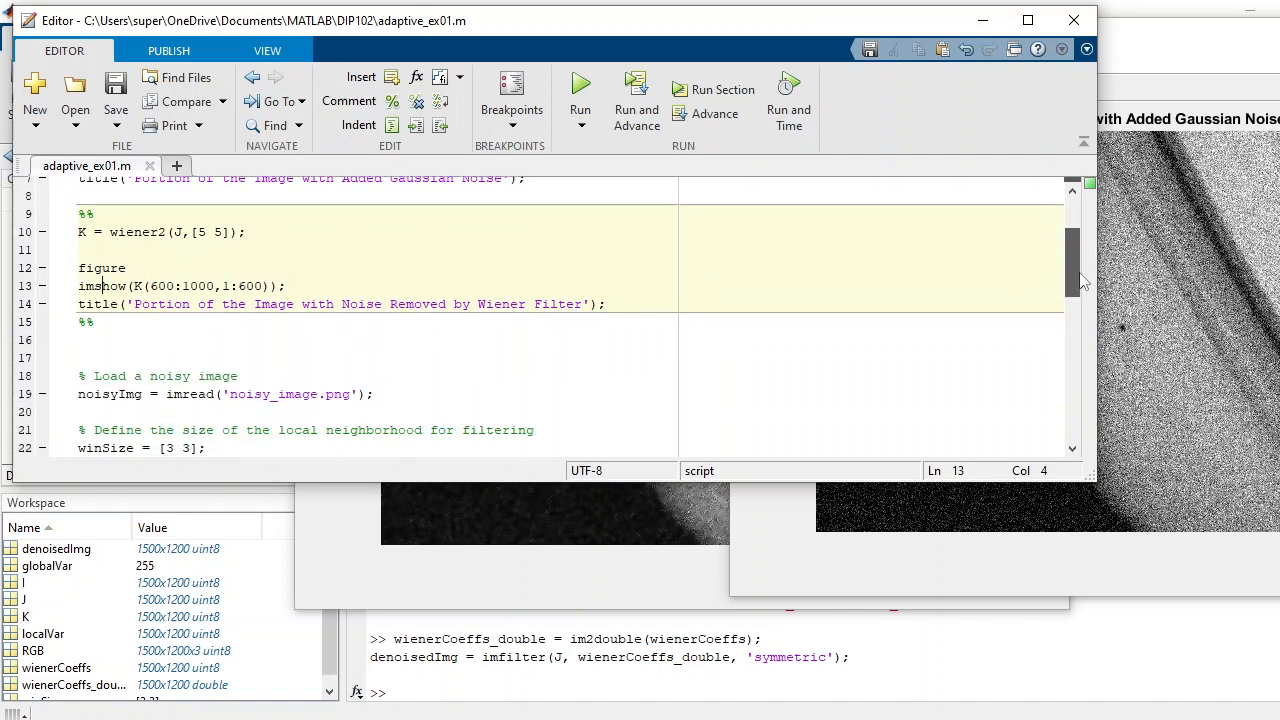
{"action": "scroll", "scroll_direction": "down", "scroll_amount": 3}
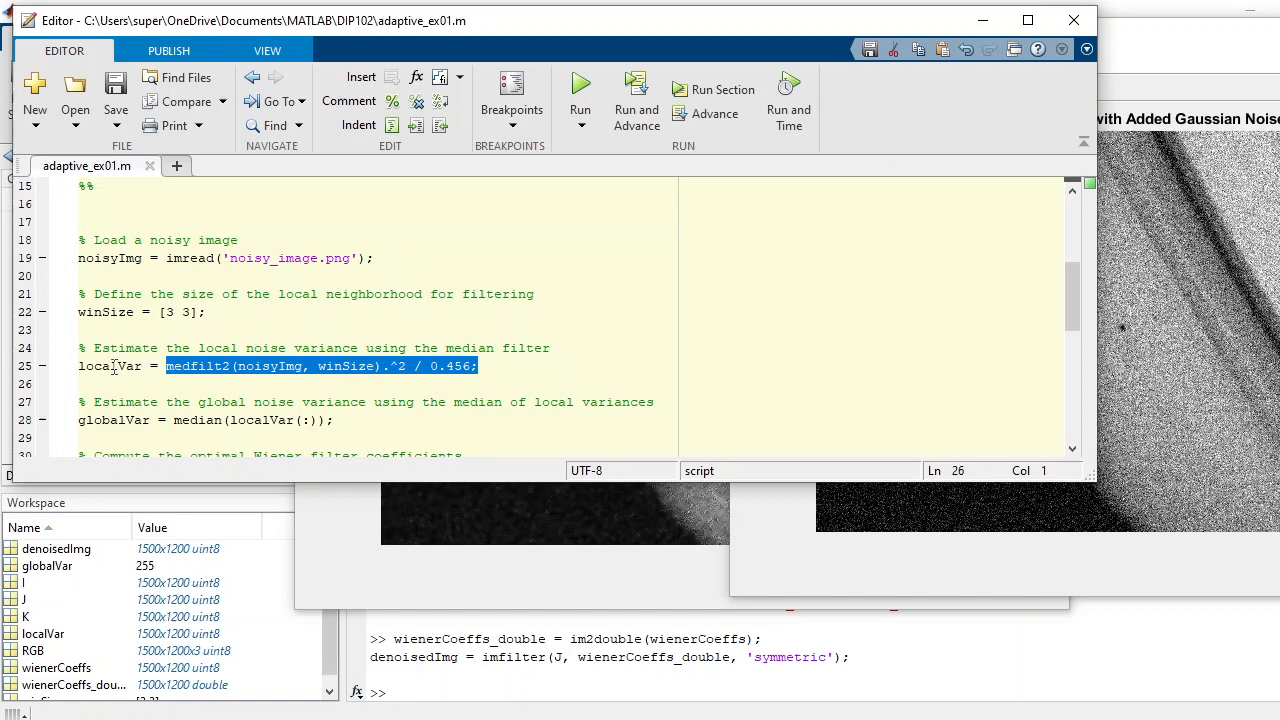
{"action": "mouse_move", "coordinate": [1084, 328]}
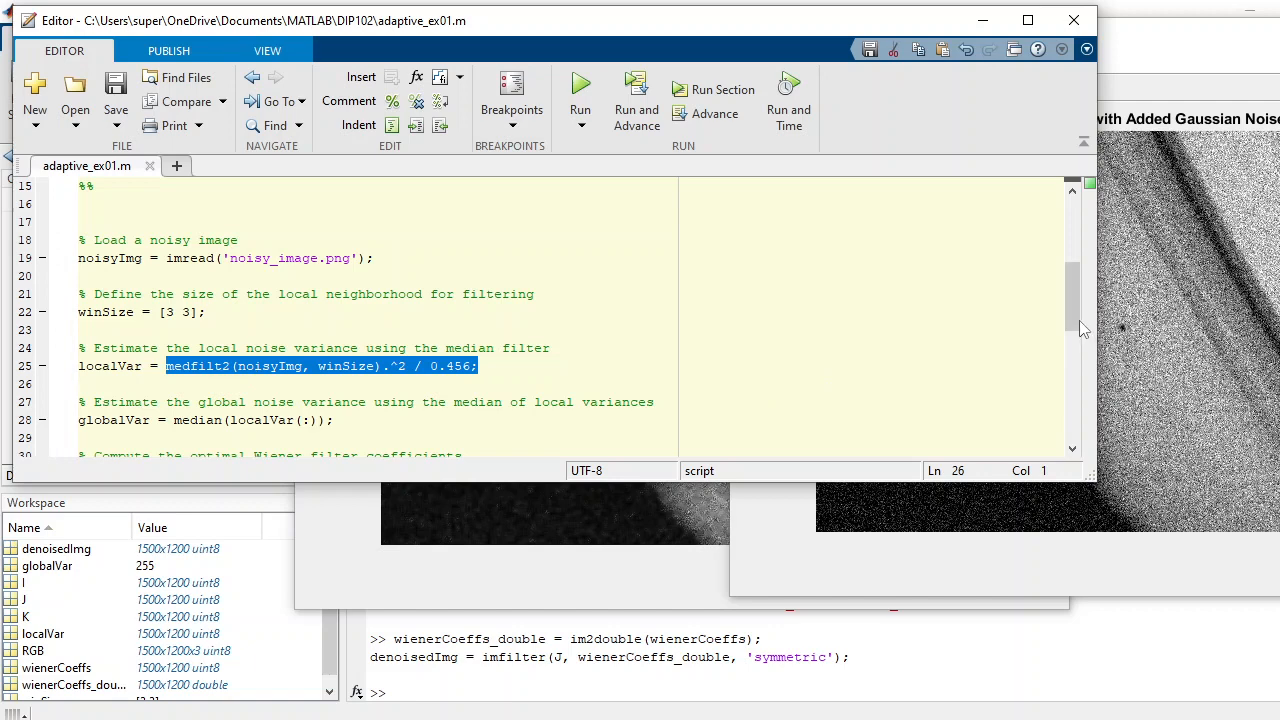
{"action": "scroll", "scroll_direction": "down", "scroll_amount": 3}
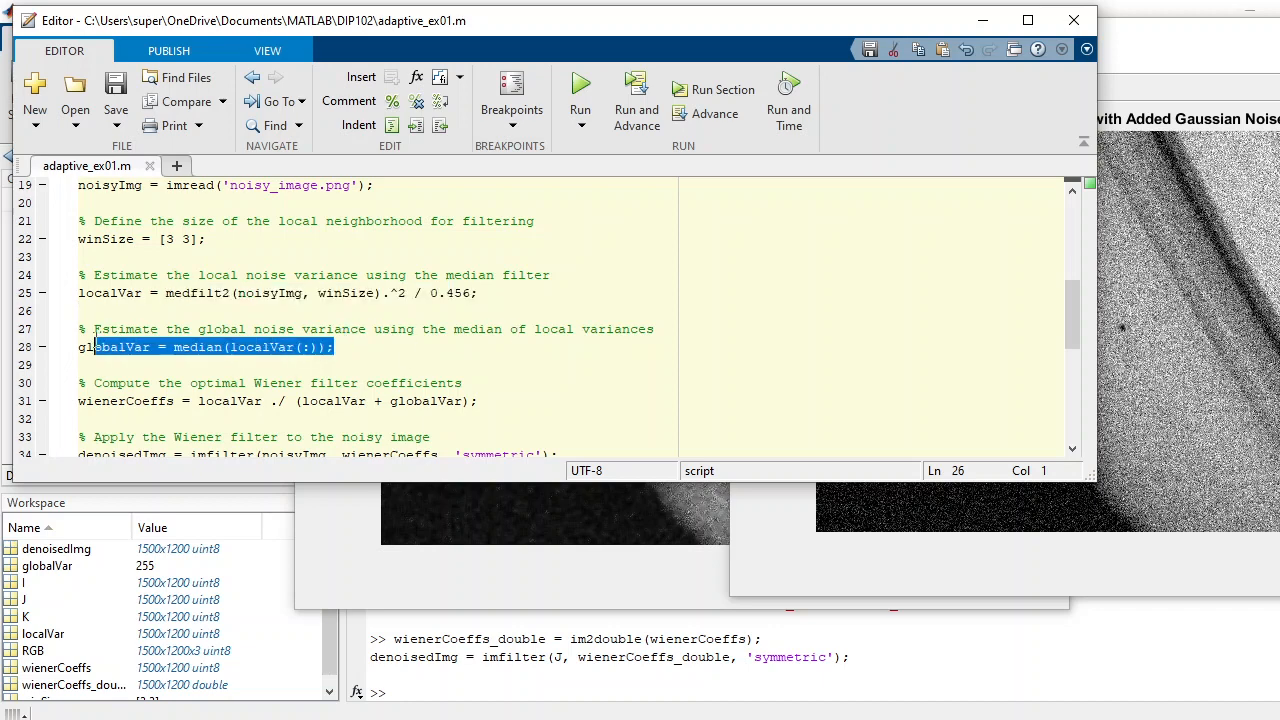
{"action": "left_click", "coordinate": [84, 382]}
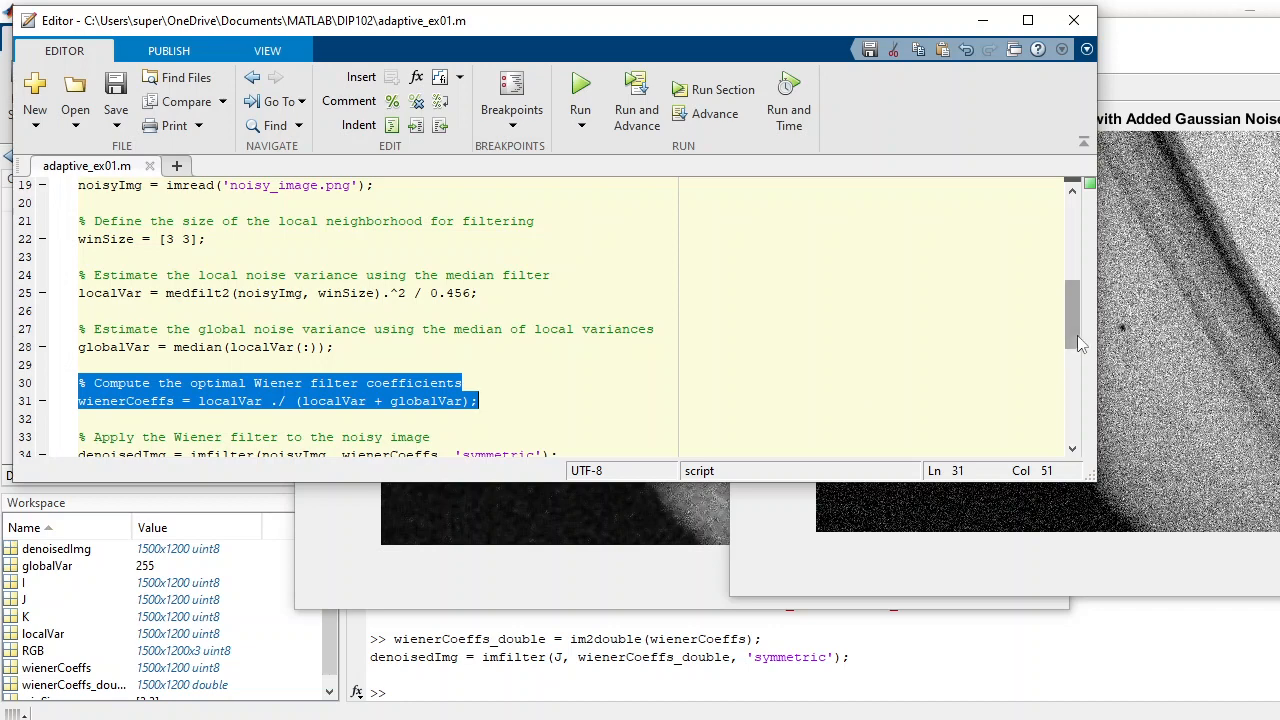
{"action": "scroll", "scroll_direction": "down", "scroll_amount": 3}
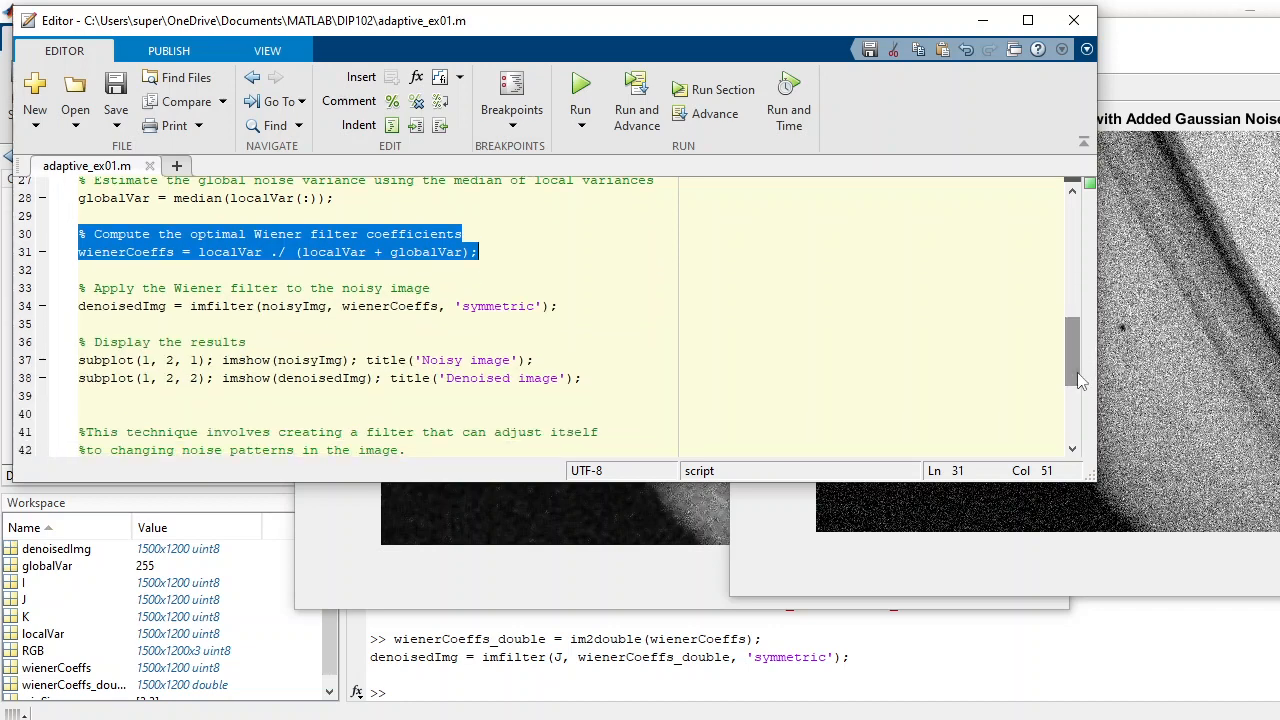